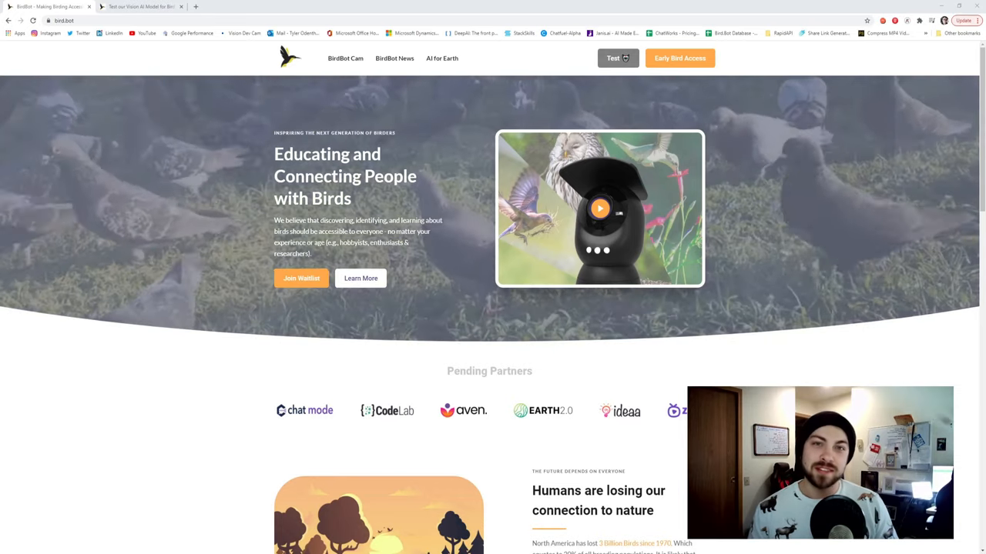
Open BirdBot's Test Our AI page from the site header.
{"action": "left_click", "coordinate": [612, 58]}
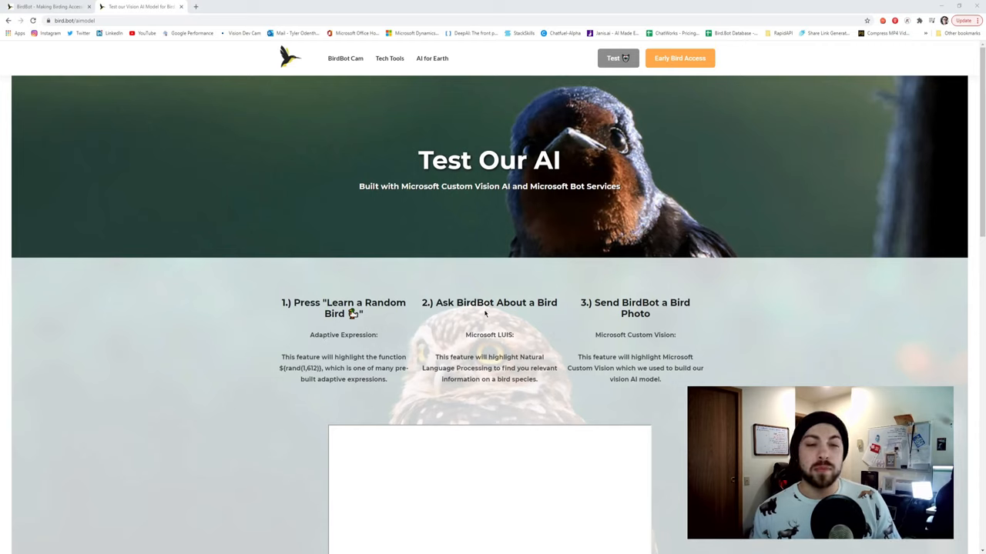
{"action": "mouse_move", "coordinate": [483, 343]}
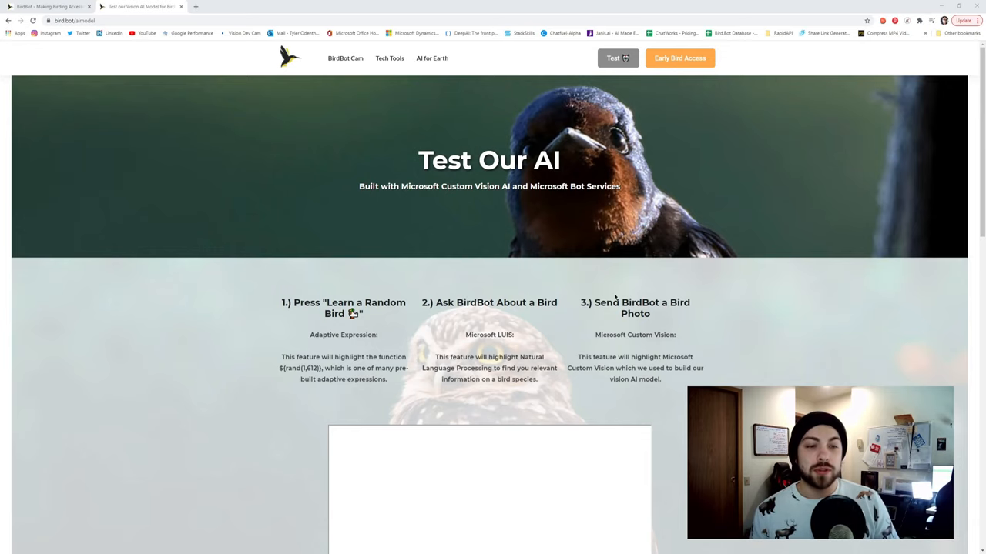
Request a random bird and read the Red-tailed Hawk card's conservation status and details.
{"action": "scroll", "scroll_direction": "down", "scroll_amount": 3}
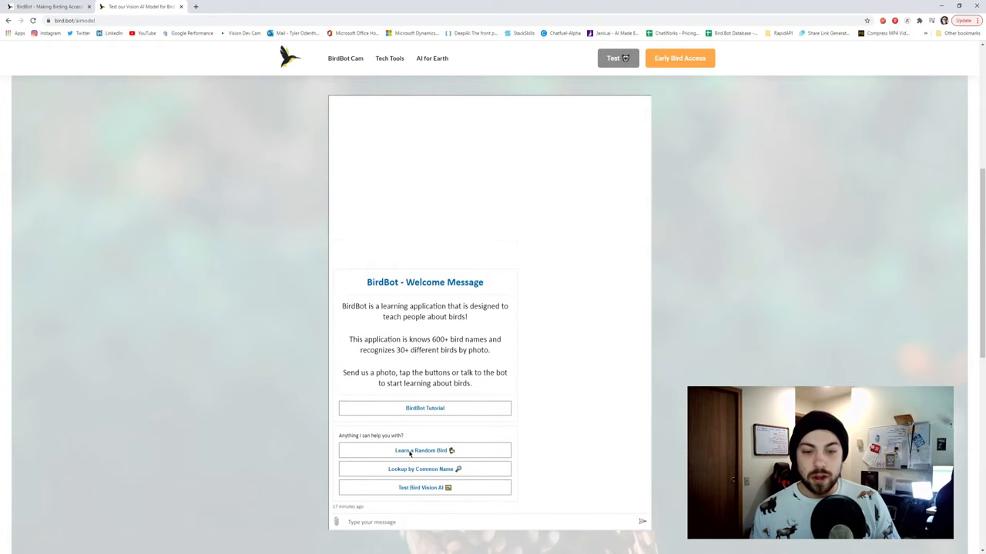
{"action": "left_click", "coordinate": [425, 451]}
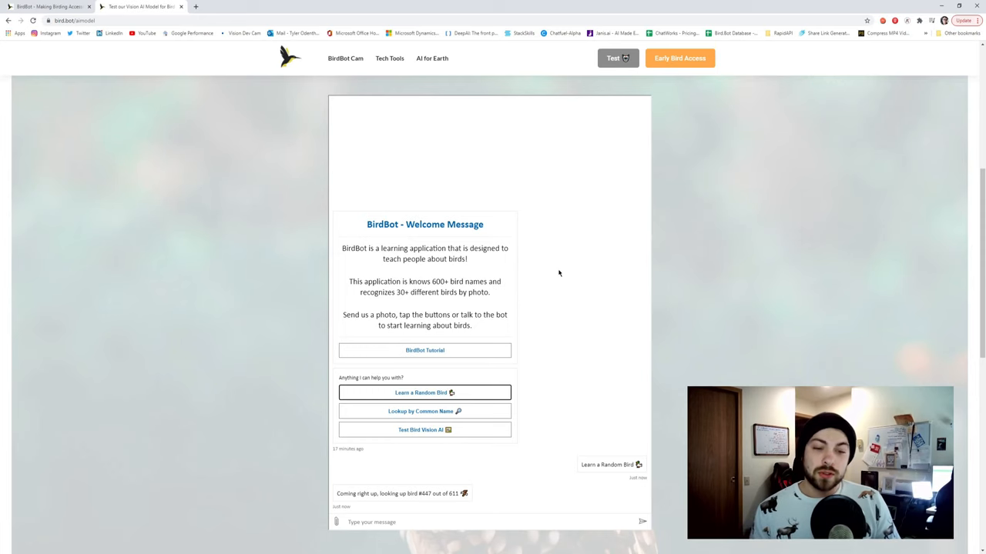
{"action": "left_click", "coordinate": [424, 392]}
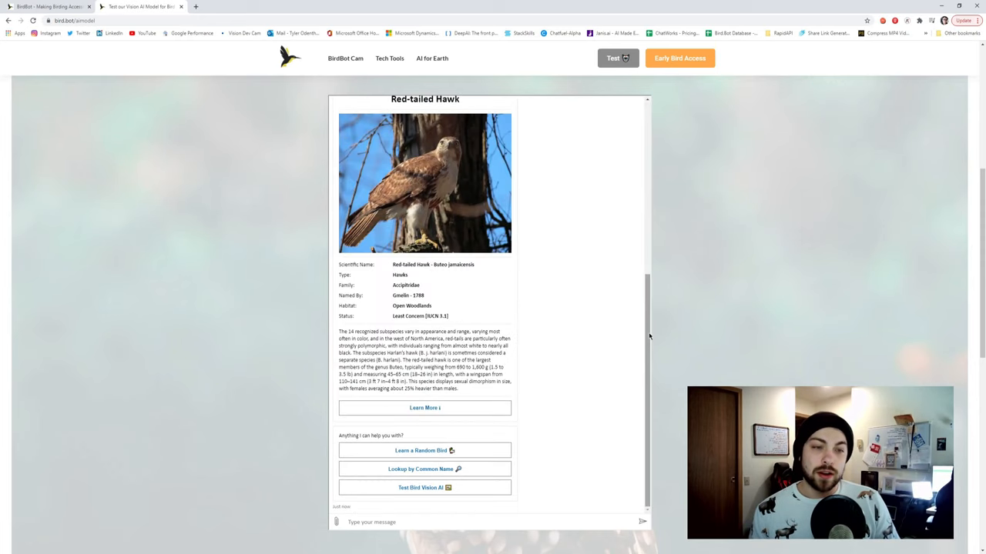
{"action": "left_click", "coordinate": [424, 451]}
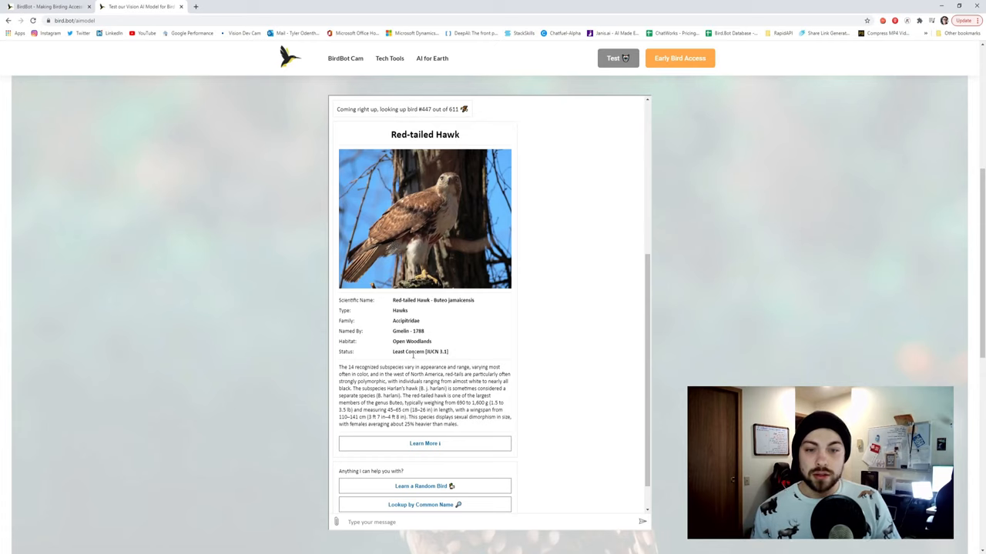
{"action": "mouse_move", "coordinate": [423, 473]}
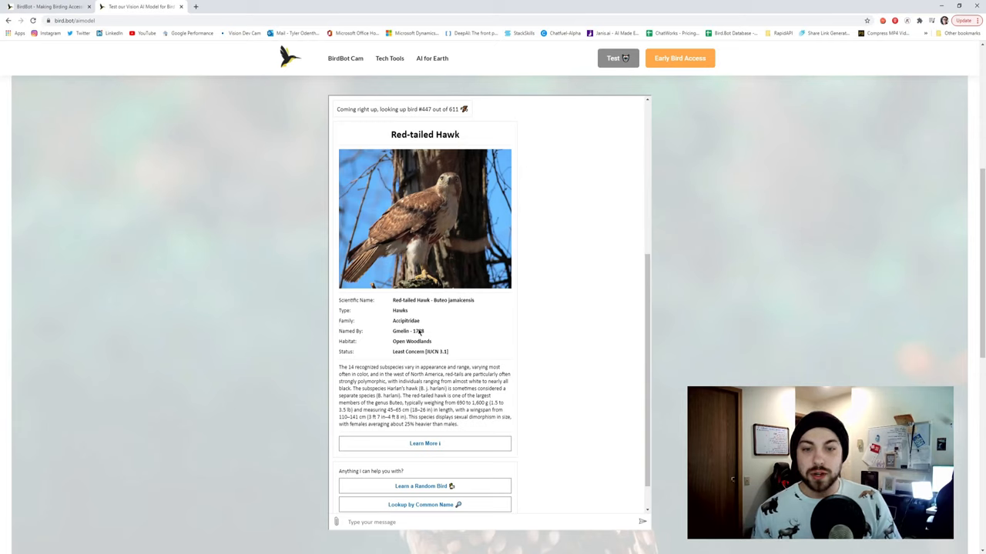
{"action": "double_click", "coordinate": [416, 332]}
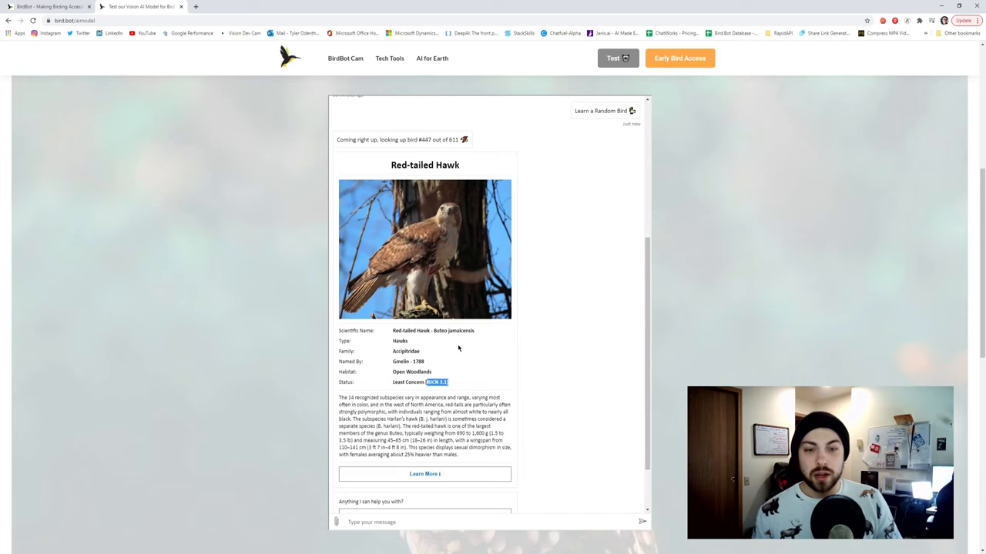
{"action": "mouse_move", "coordinate": [473, 341]}
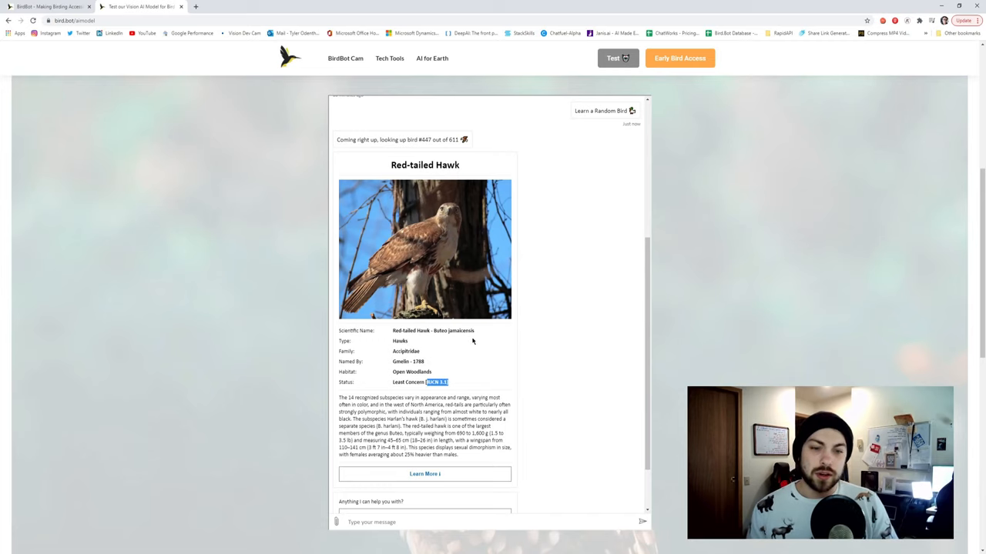
{"action": "mouse_move", "coordinate": [469, 372]}
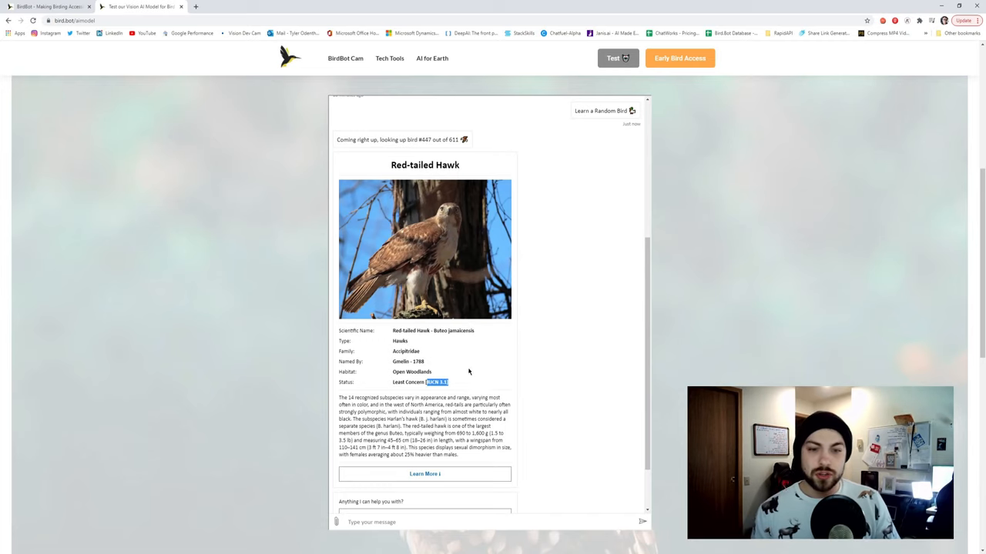
{"action": "scroll", "scroll_direction": "down", "scroll_amount": 3}
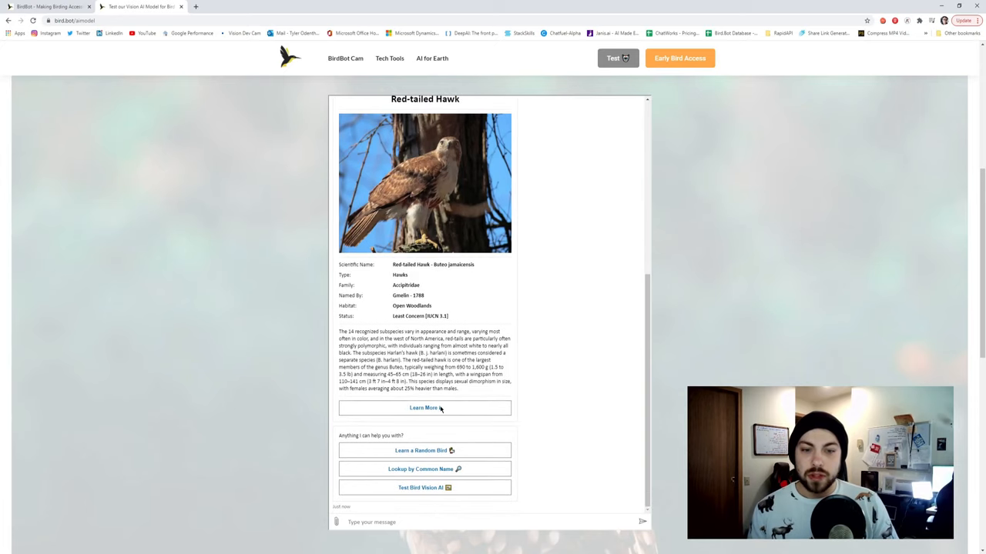
Open the Red-tailed Hawk's Wikipedia article via Learn More and scroll through it.
{"action": "left_click", "coordinate": [424, 408]}
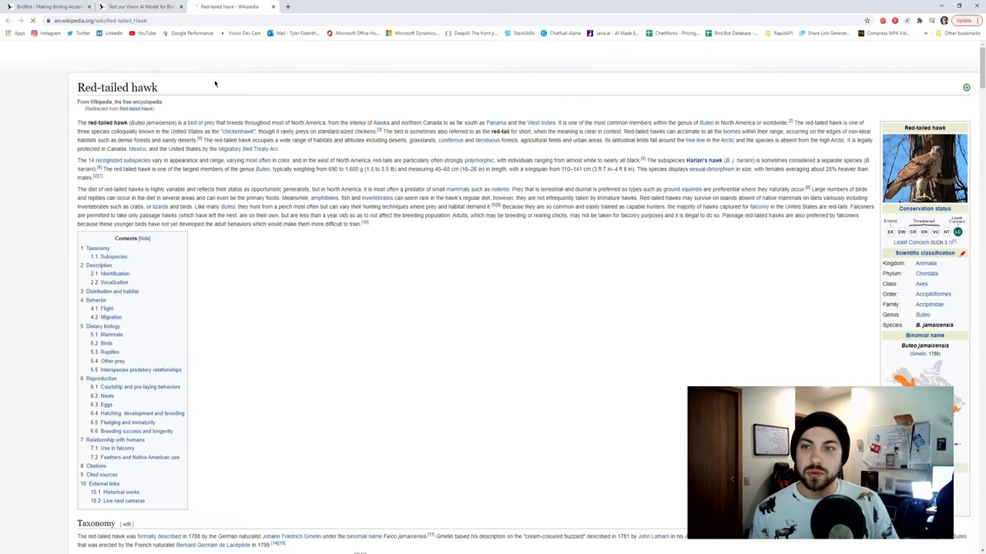
{"action": "scroll", "scroll_direction": "down", "scroll_amount": 3}
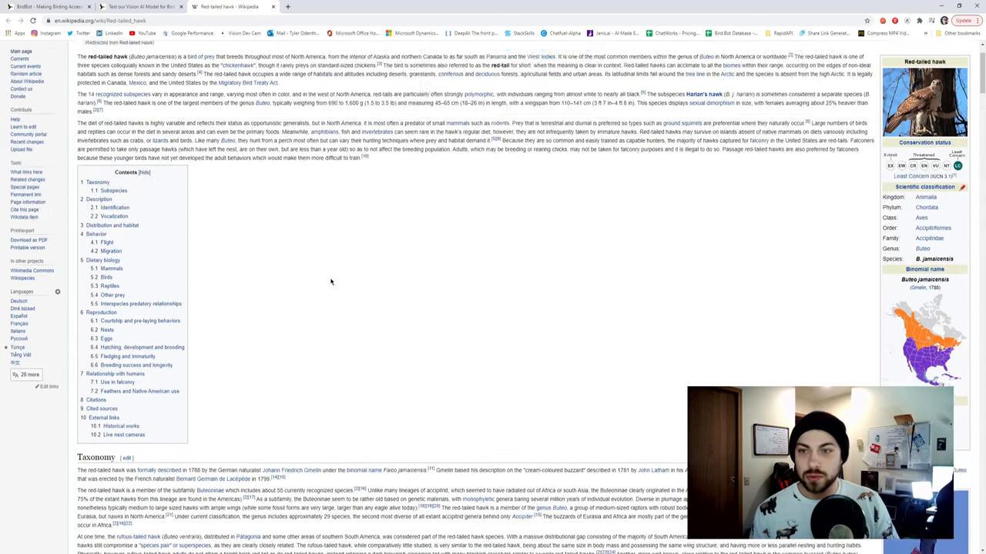
{"action": "left_click", "coordinate": [141, 6]}
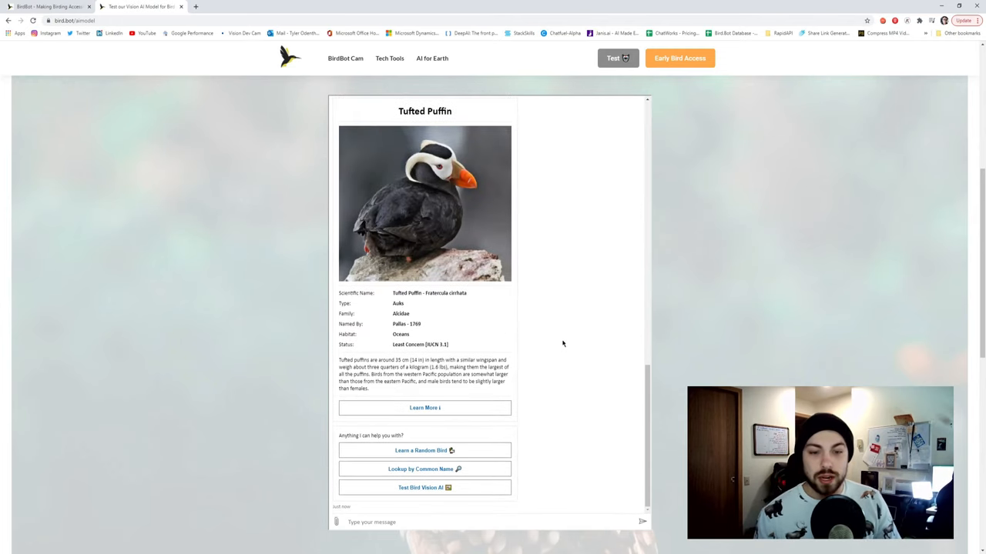
{"action": "mouse_move", "coordinate": [561, 341]}
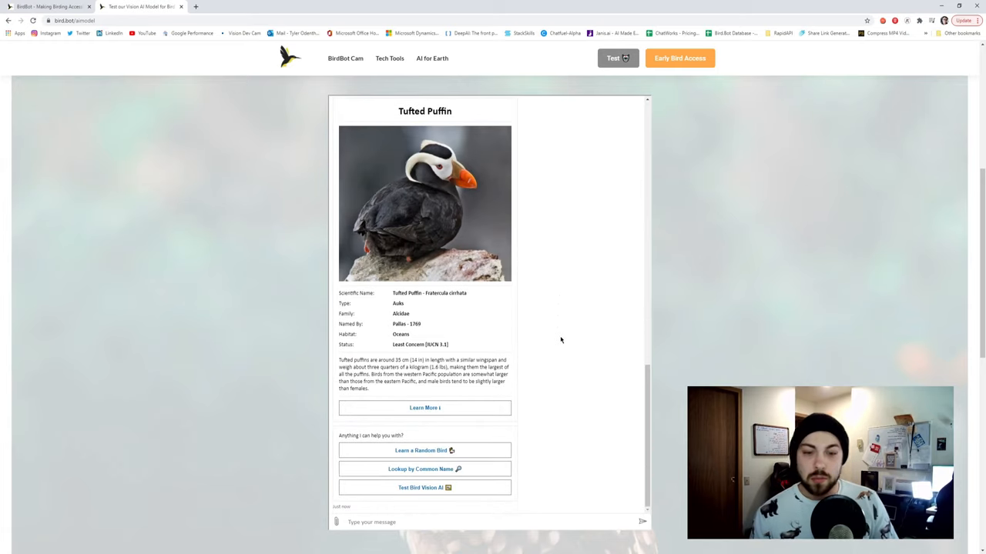
Request another random bird and scroll to the Ruddy Turnstone card, #472 of 611.
{"action": "left_click", "coordinate": [424, 450]}
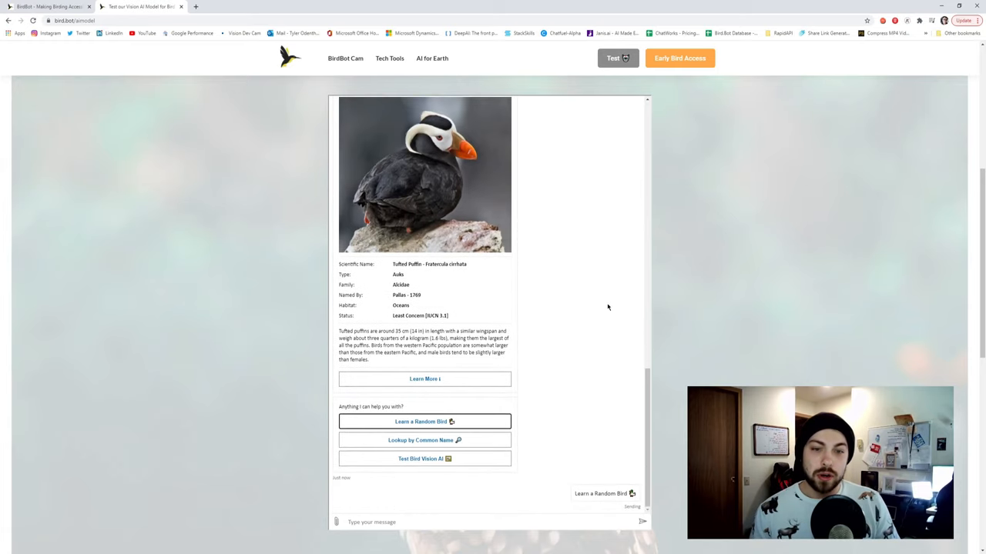
{"action": "left_click", "coordinate": [424, 421]}
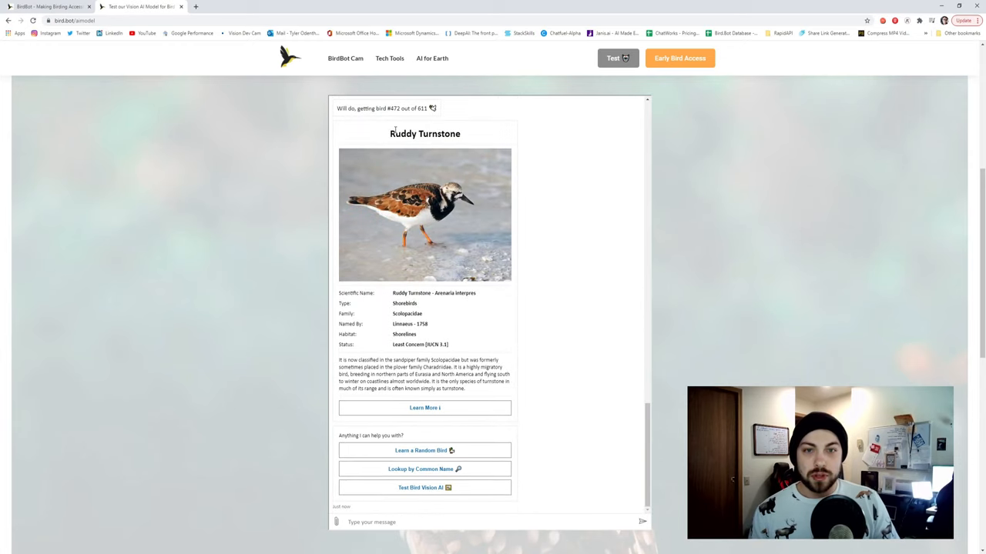
{"action": "mouse_move", "coordinate": [547, 360]}
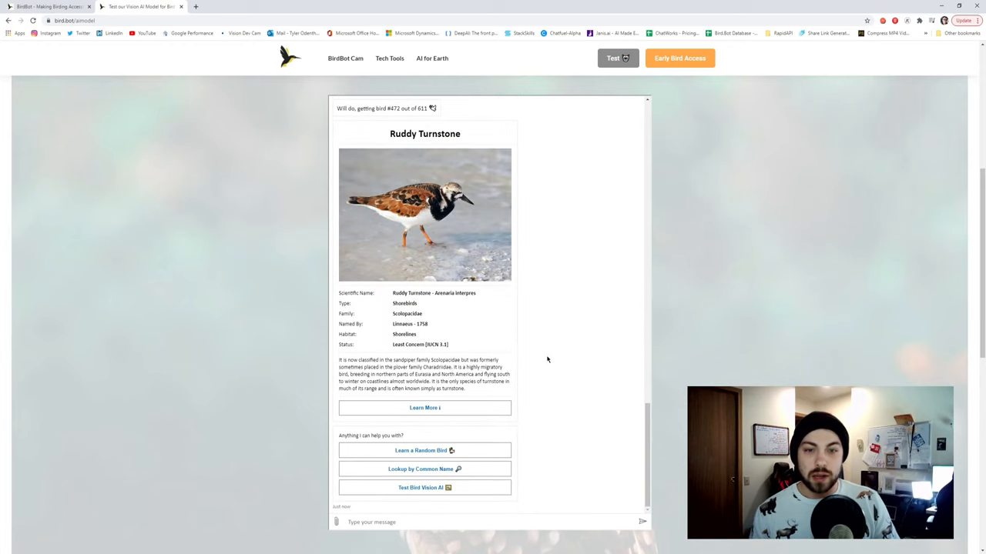
{"action": "mouse_move", "coordinate": [529, 375]}
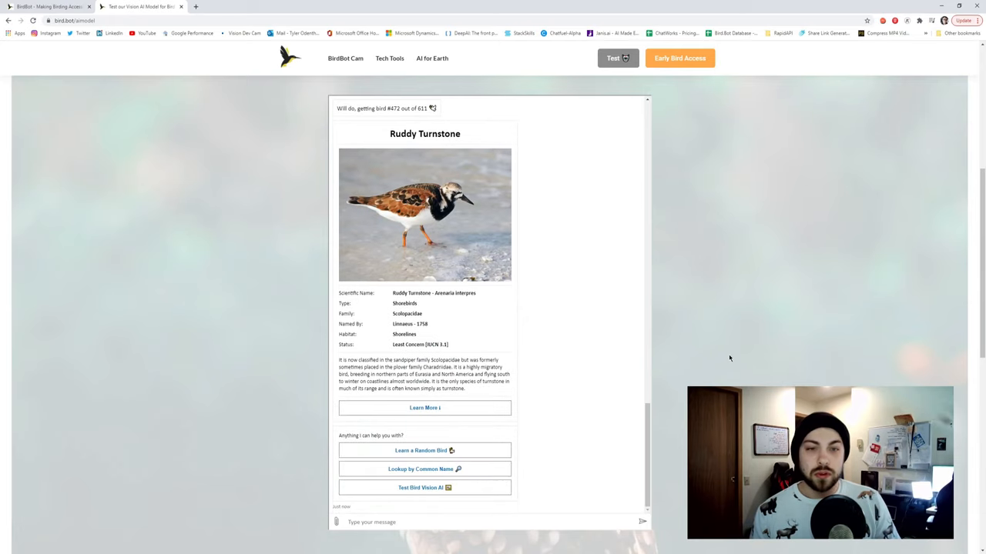
{"action": "mouse_move", "coordinate": [726, 355]}
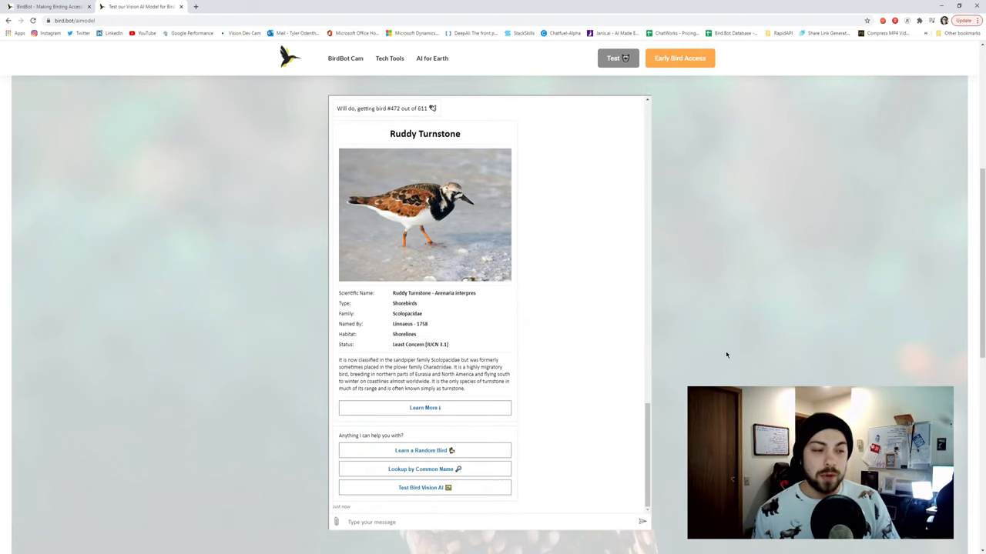
{"action": "scroll", "scroll_direction": "down", "scroll_amount": 3}
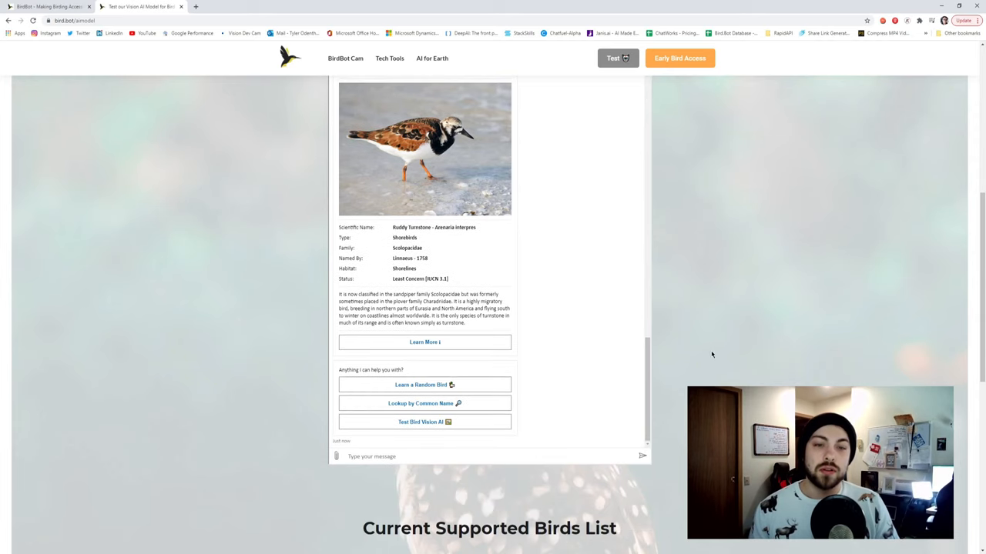
{"action": "scroll", "scroll_direction": "down", "scroll_amount": 3}
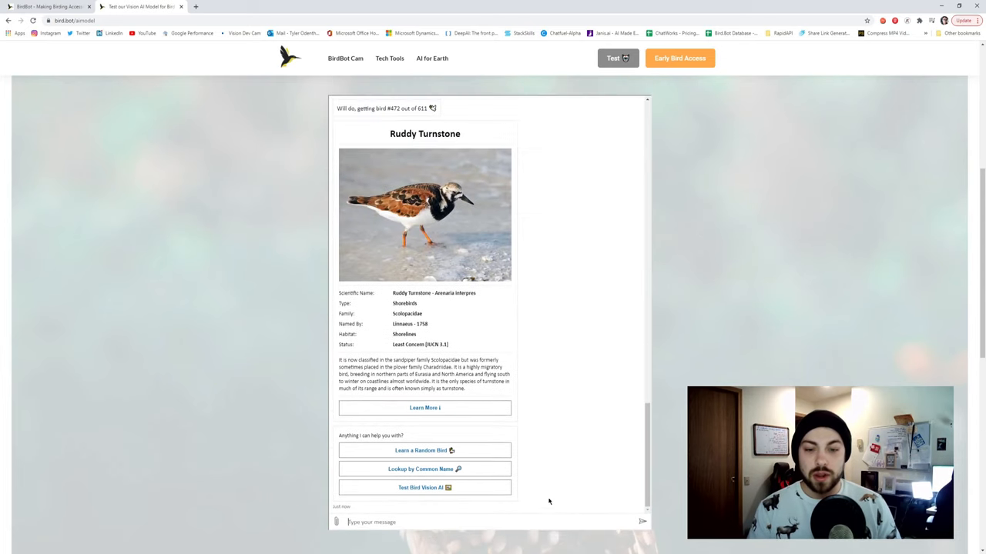
Ask 'Can you tell me about the American Crow?', then ask about the American Robin.
{"action": "type", "text": "Can you"}
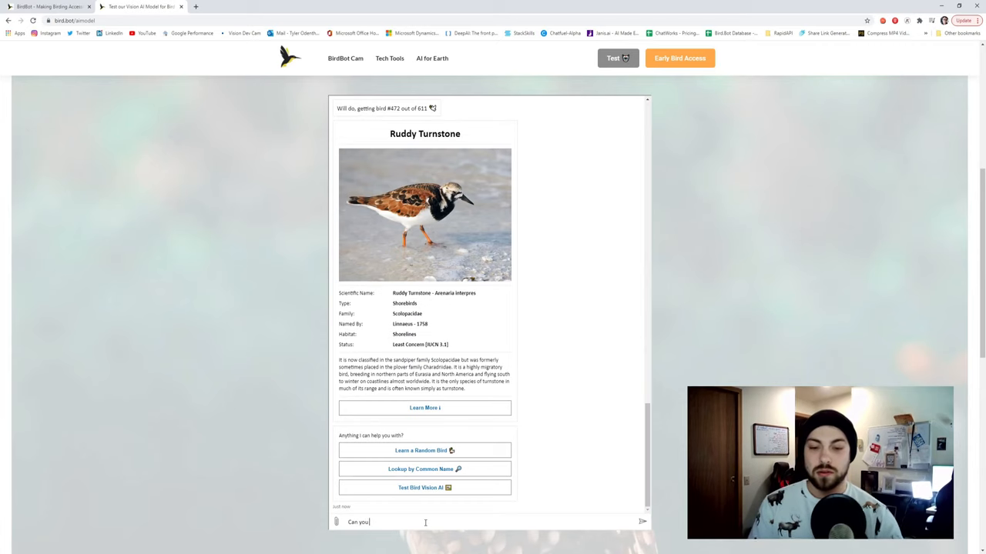
{"action": "type", "text": "tell me about the"}
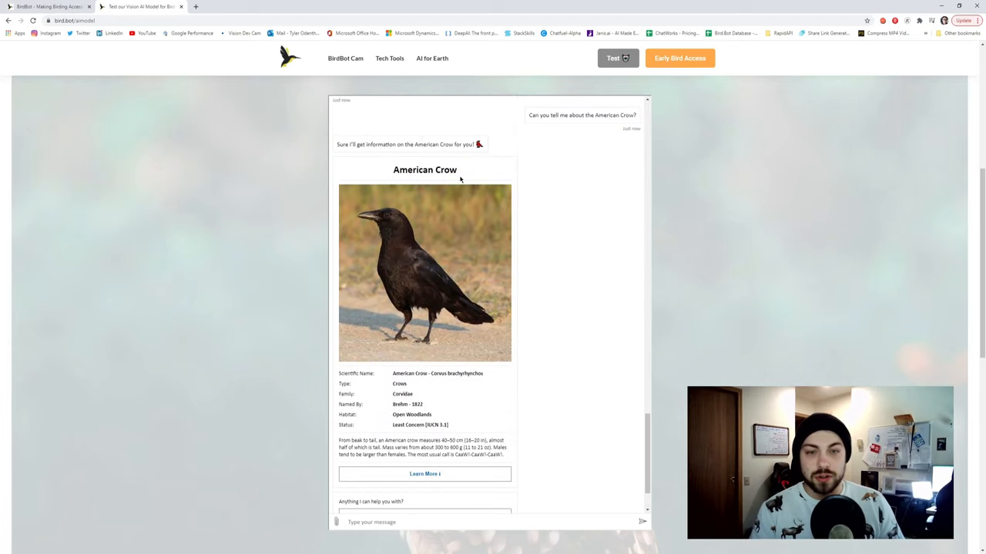
{"action": "mouse_move", "coordinate": [402, 190]}
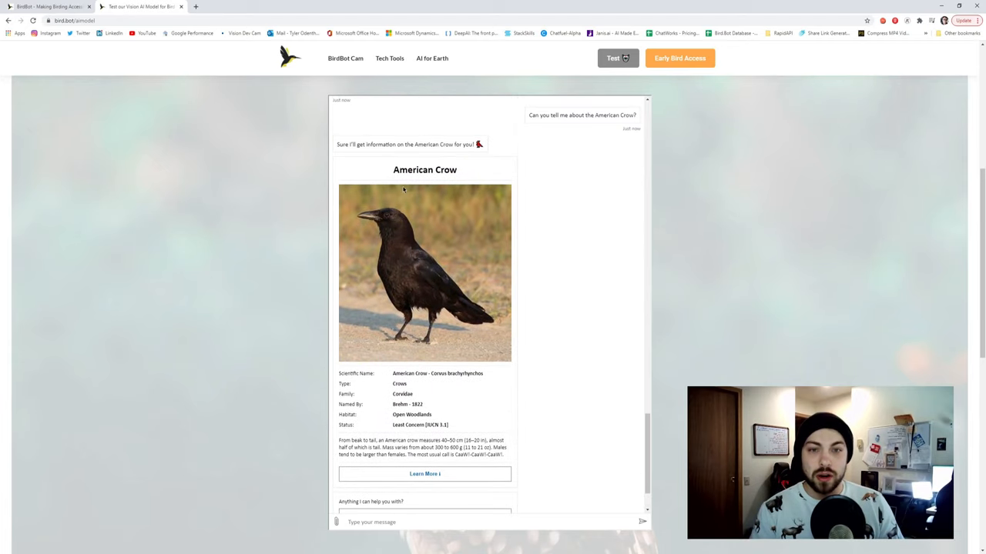
{"action": "scroll", "scroll_direction": "down", "scroll_amount": 3}
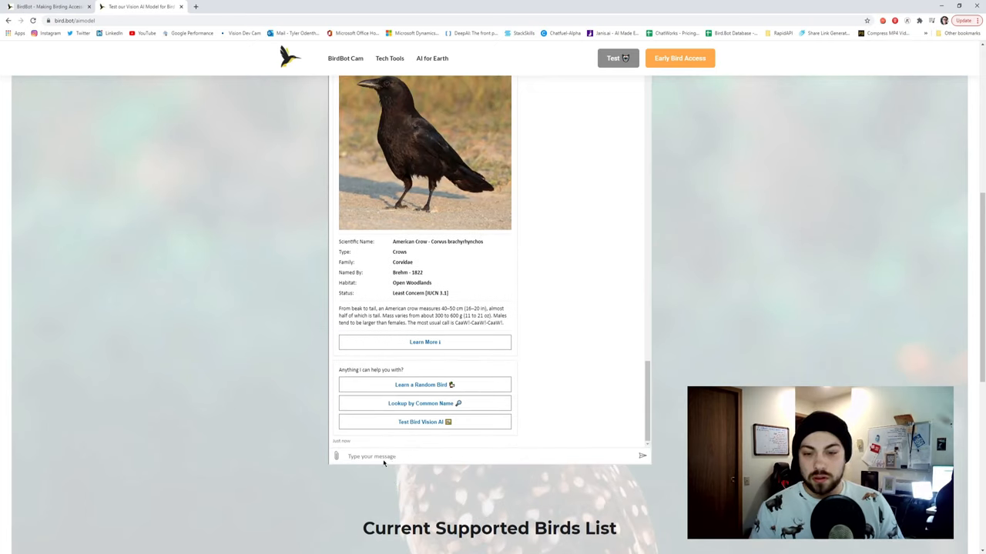
{"action": "type", "text": "Can you tel"}
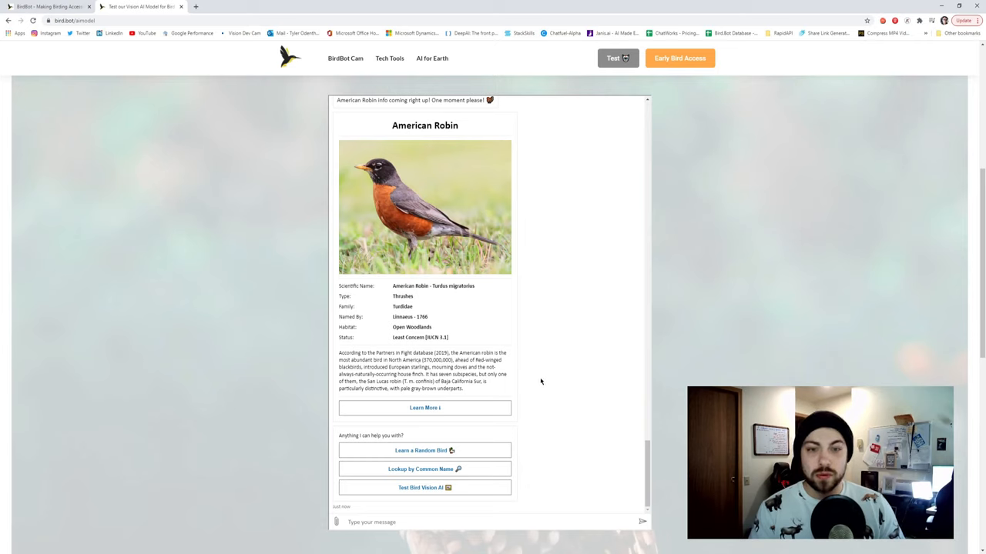
{"action": "mouse_move", "coordinate": [400, 512]}
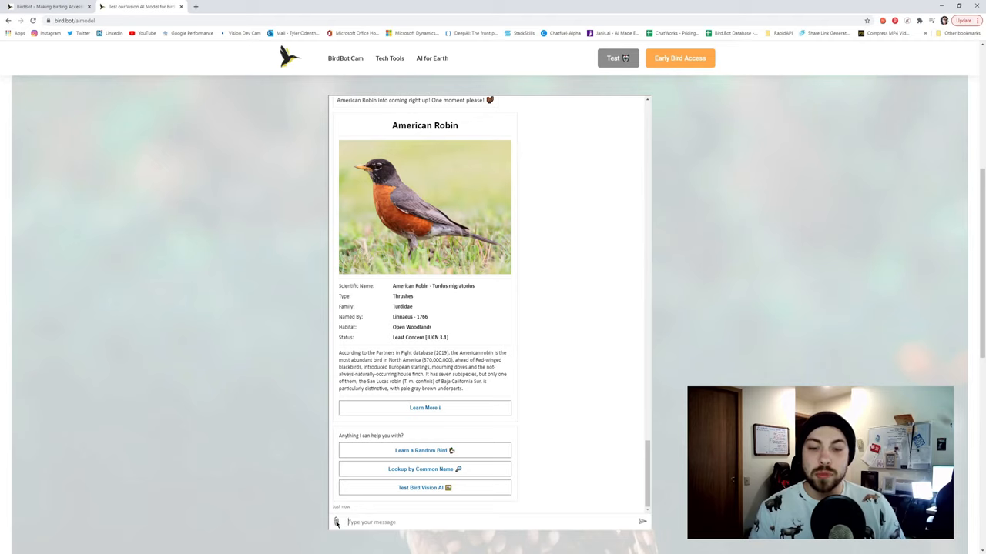
{"action": "mouse_move", "coordinate": [325, 541]}
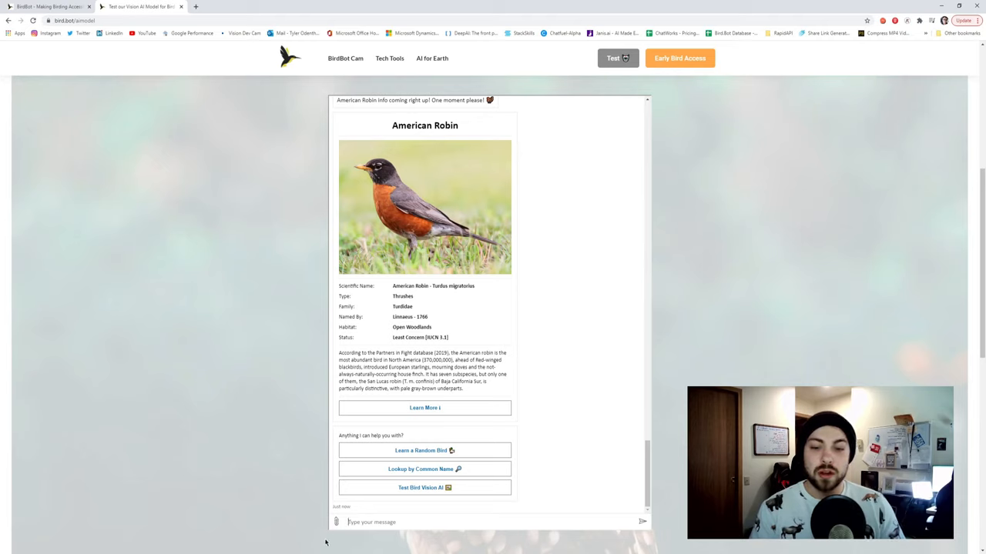
{"action": "mouse_move", "coordinate": [270, 180]}
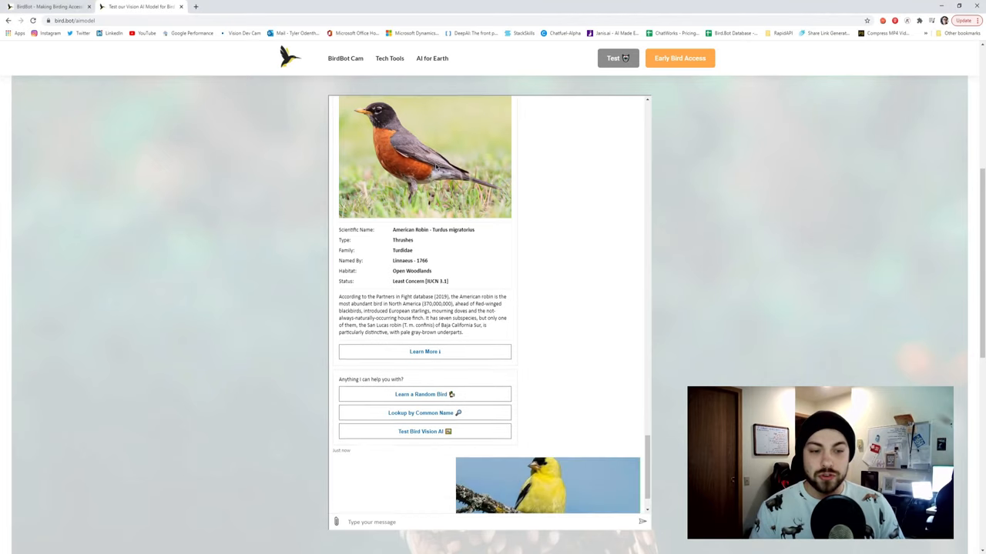
Scroll to the American Goldfinch identification card showing 86.19% AI confidence.
{"action": "scroll", "scroll_direction": "down", "scroll_amount": 3}
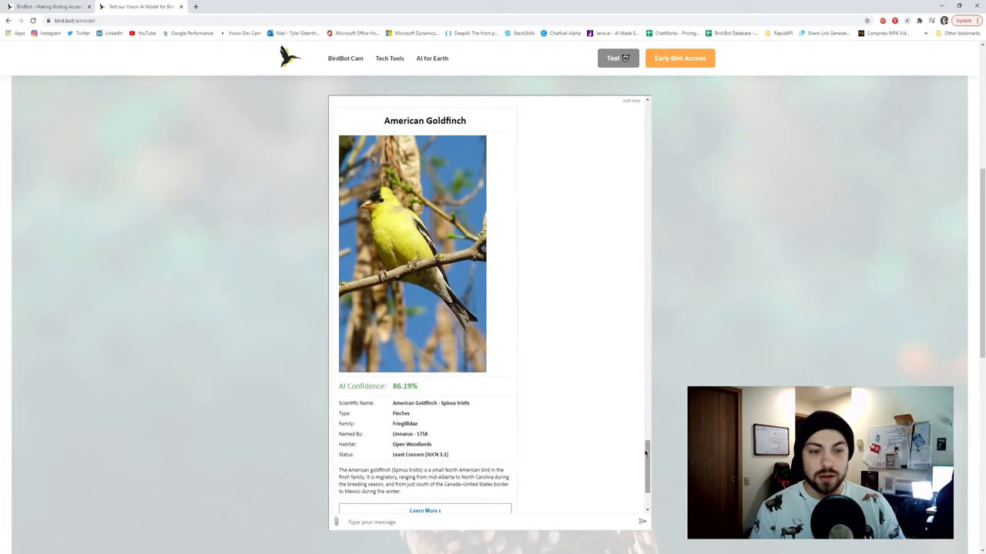
{"action": "scroll", "scroll_direction": "down", "scroll_amount": 3}
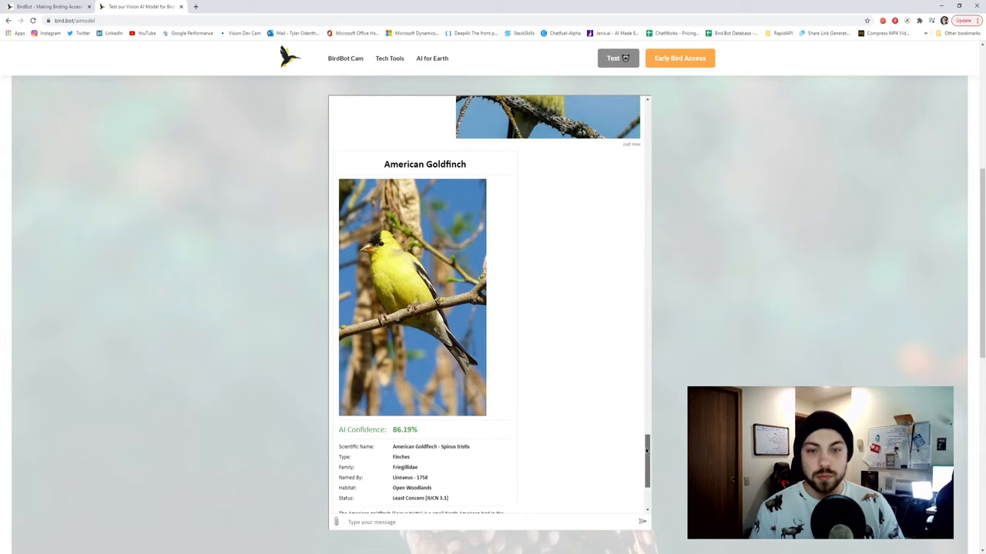
{"action": "scroll", "scroll_direction": "down", "scroll_amount": 3}
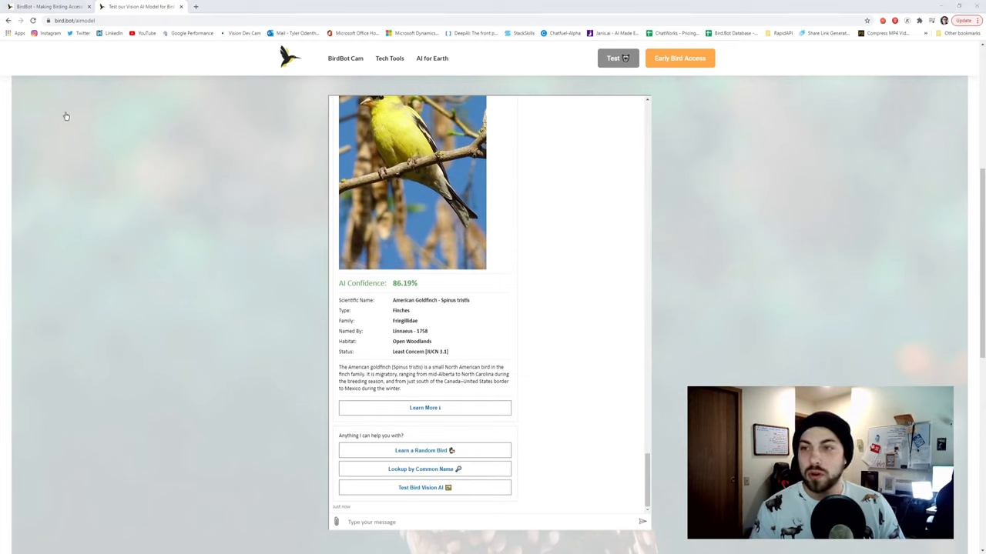
{"action": "mouse_move", "coordinate": [32, 90]}
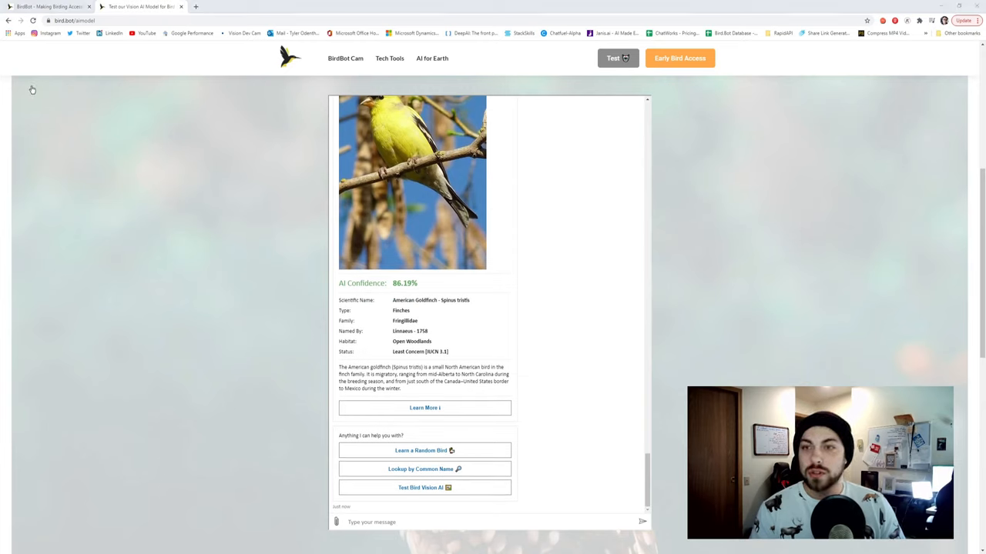
{"action": "mouse_move", "coordinate": [38, 69]}
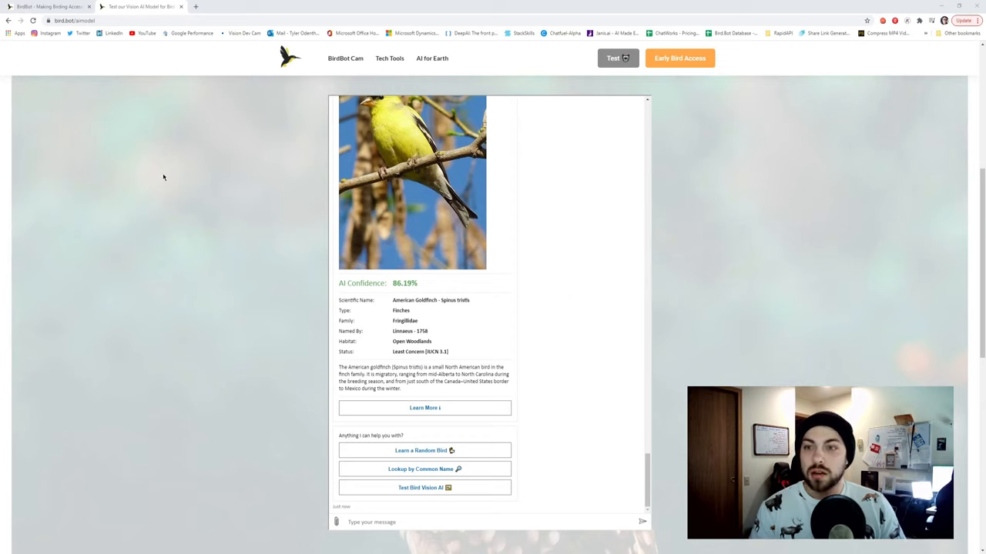
{"action": "mouse_move", "coordinate": [215, 110]}
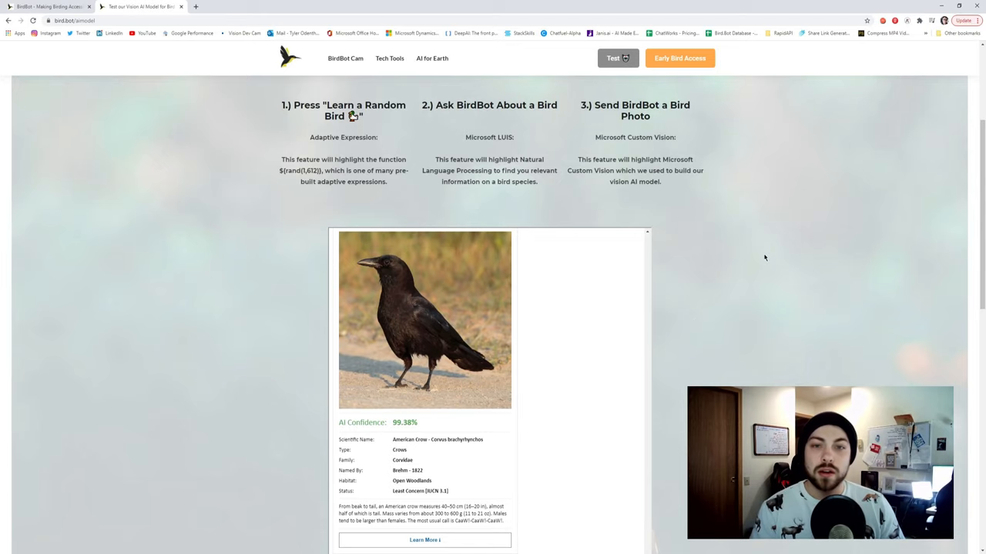
{"action": "mouse_move", "coordinate": [753, 270]}
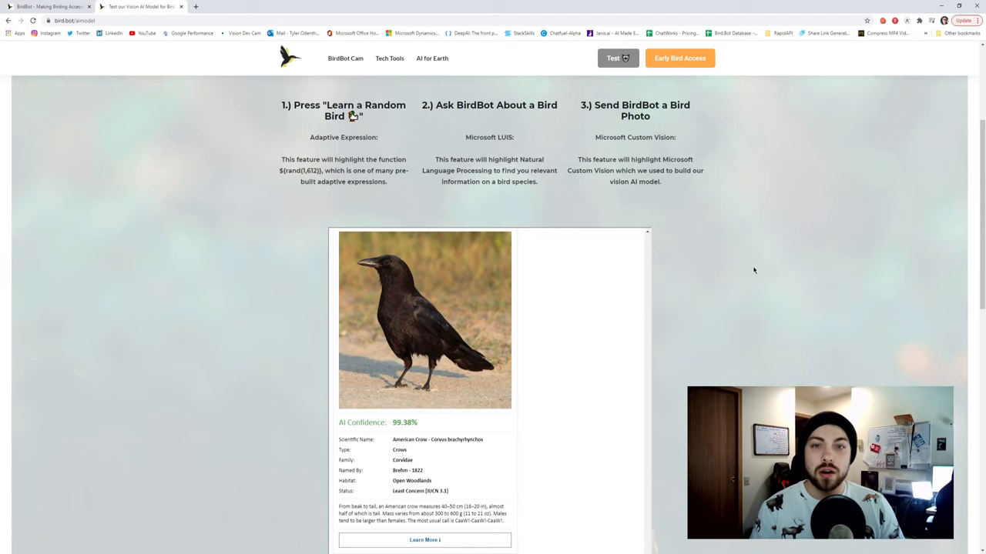